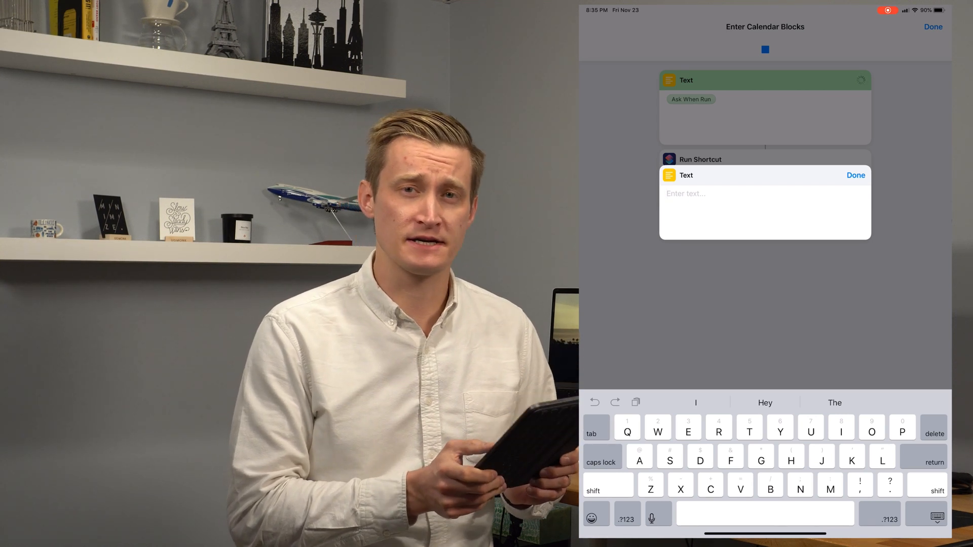
# Enter 'Clean bathrooms' as the first task in the Text prompt
pyautogui.write('c')
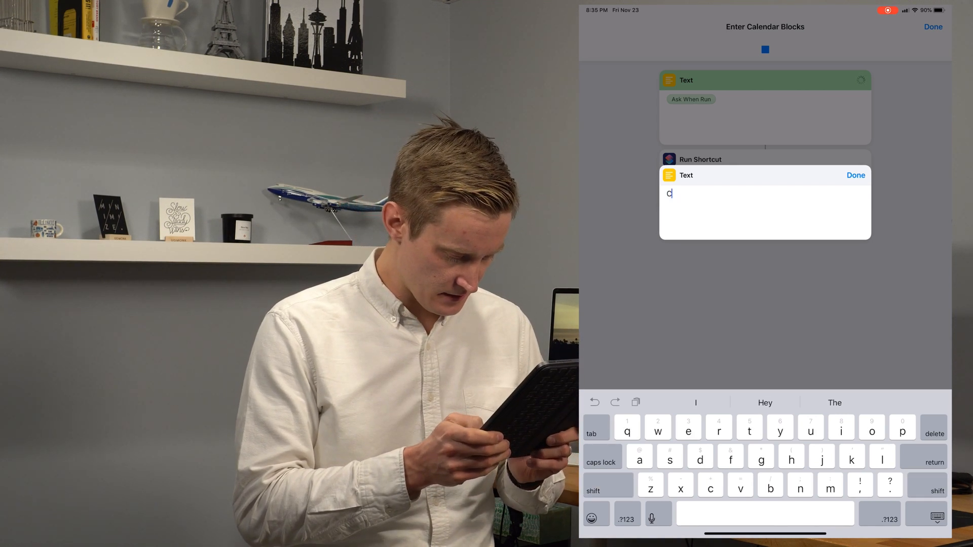
pyautogui.write('lean bah')
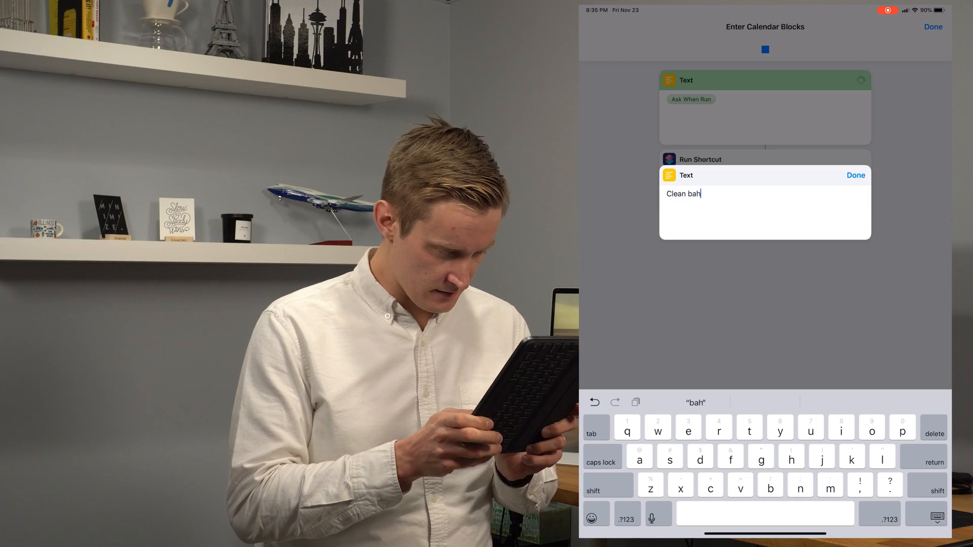
pyautogui.write('rooms')
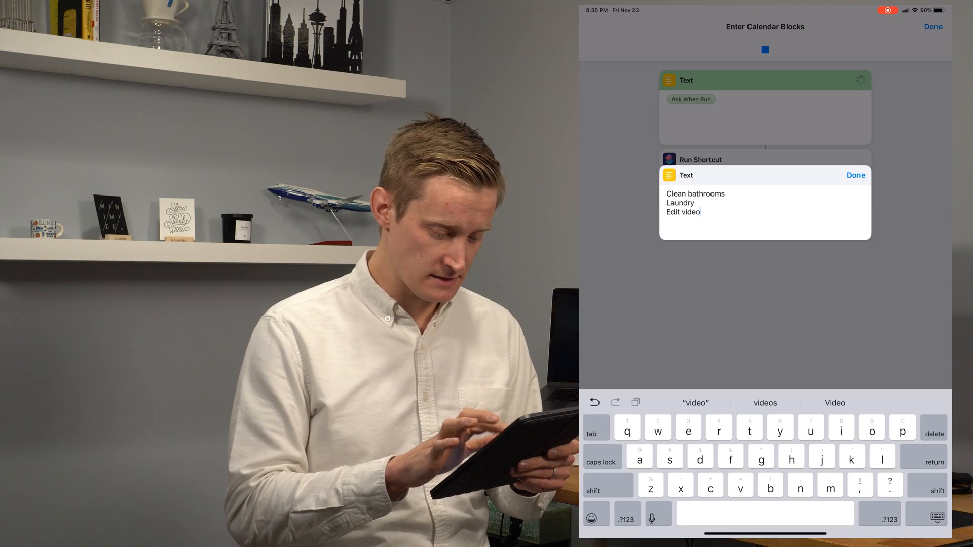
# Submit the tasks with a Saturday Nov 24 1 PM start, afternoon finish and 10-minute breaks
pyautogui.click(855, 175)
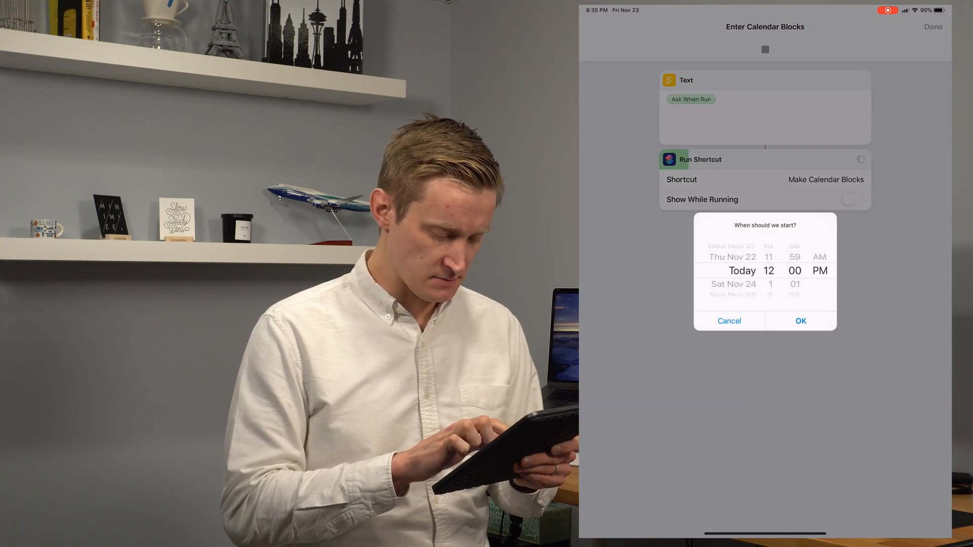
pyautogui.scroll(-3)
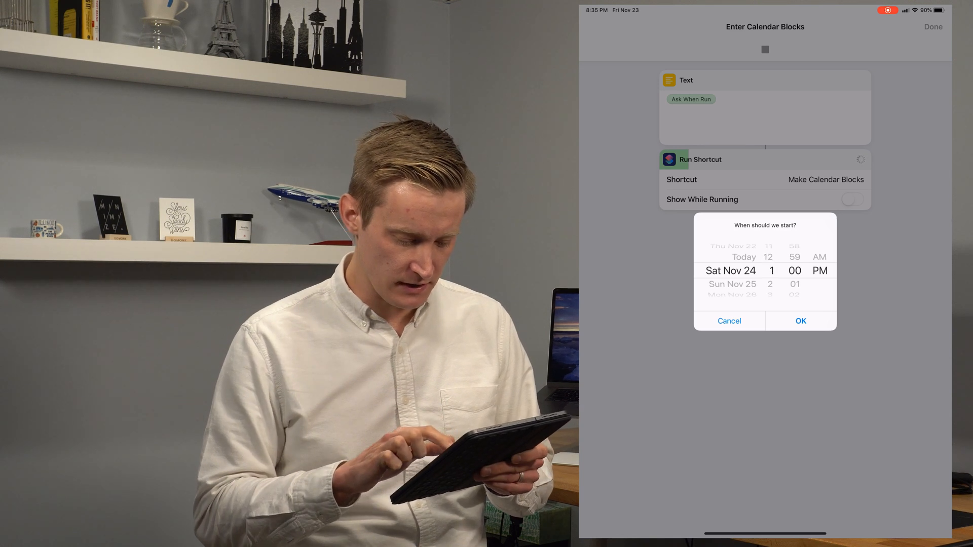
pyautogui.click(800, 321)
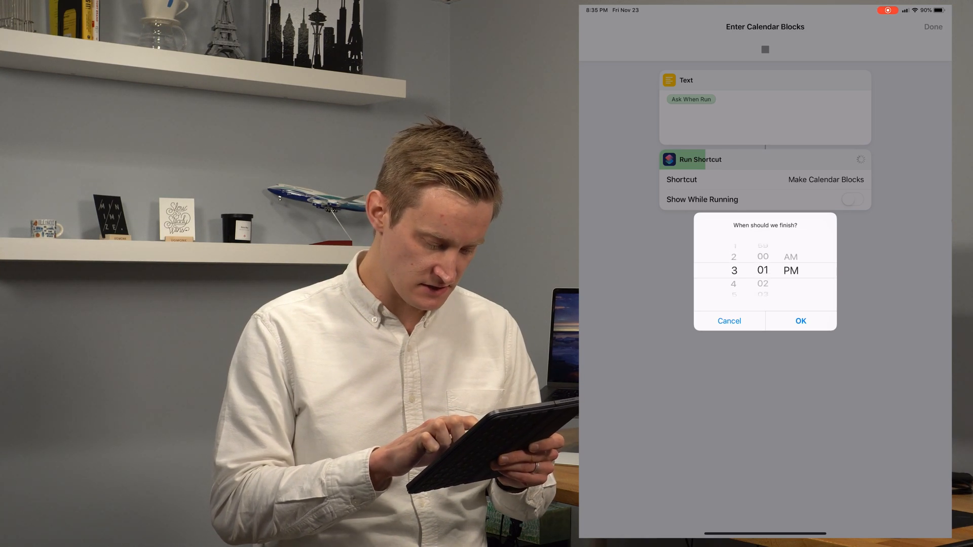
pyautogui.scroll(-3)
pyautogui.write('10')
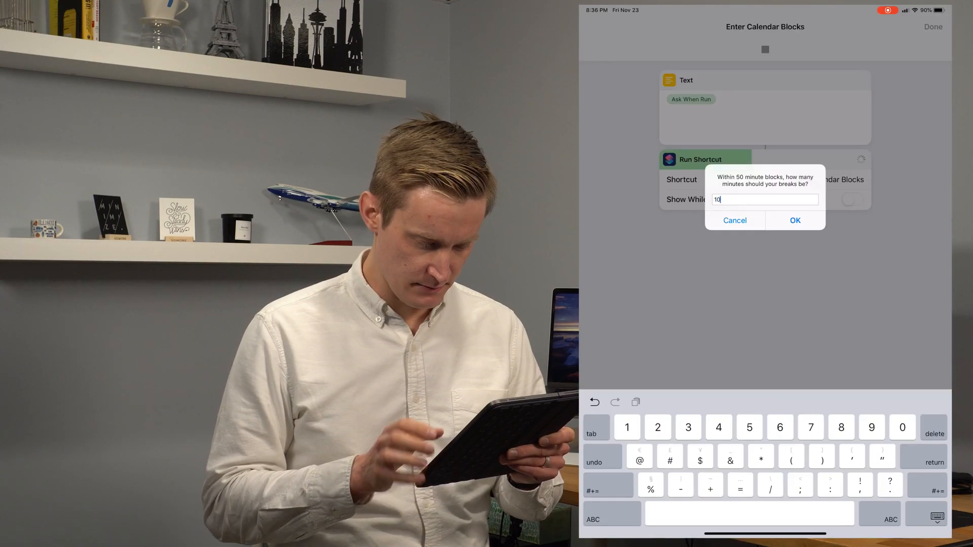
pyautogui.click(795, 220)
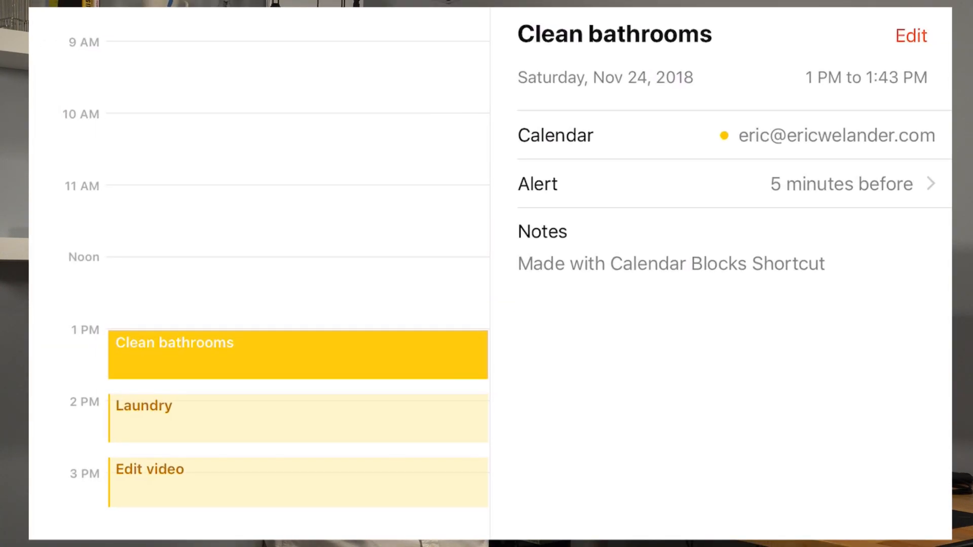
# View the Clean bathrooms event details on Saturday Nov 24
pyautogui.click(298, 483)
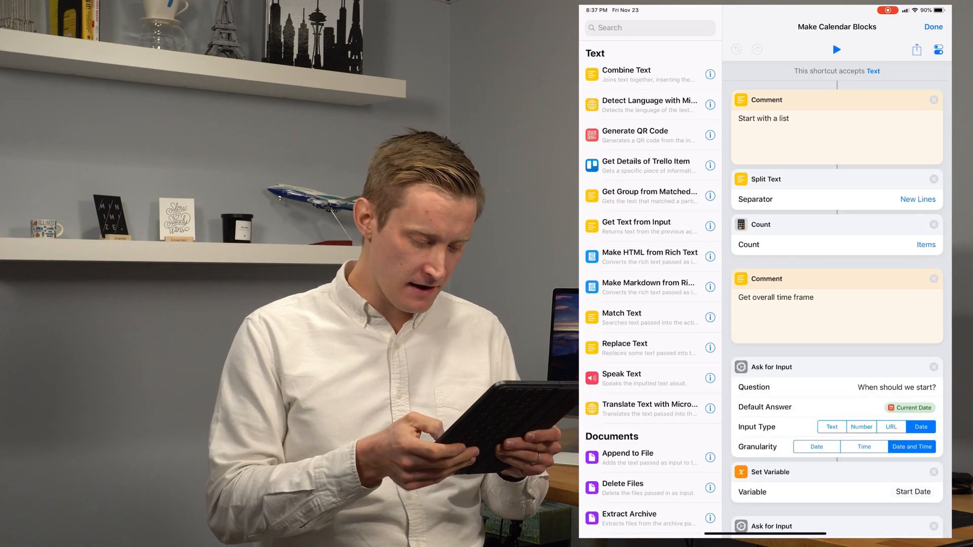
# Scroll through Split Text, Ask for Input and Calculate work time actions in Make Calendar Blocks
pyautogui.scroll(-3)
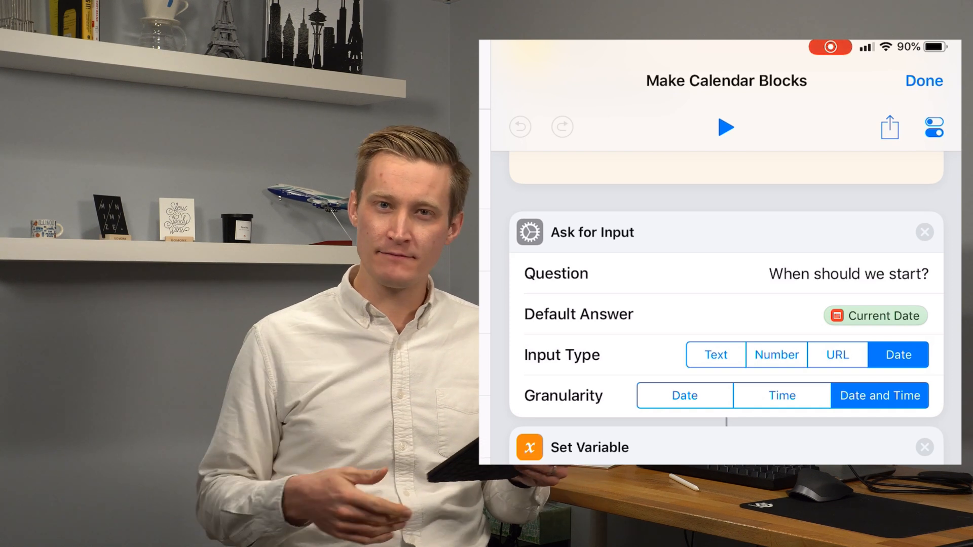
pyautogui.scroll(-3)
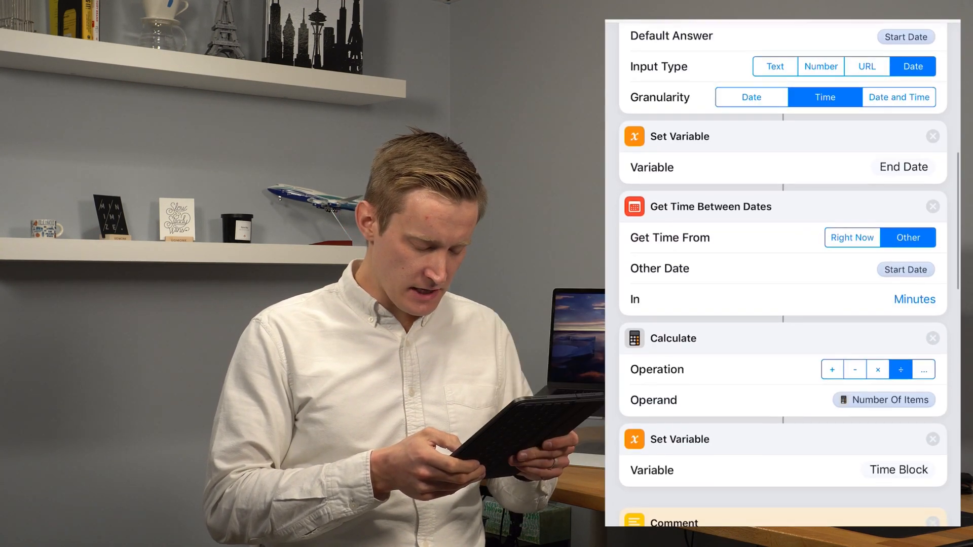
pyautogui.scroll(-3)
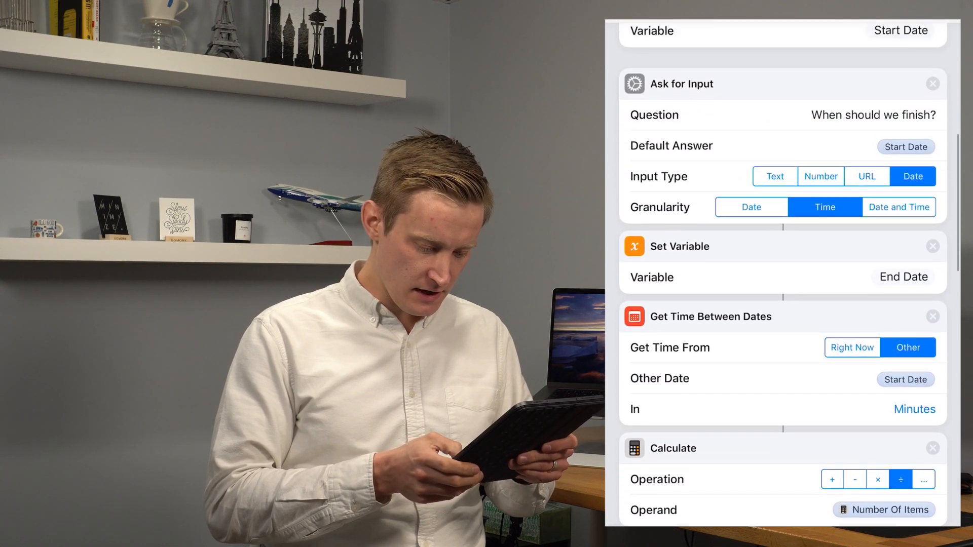
pyautogui.scroll(-3)
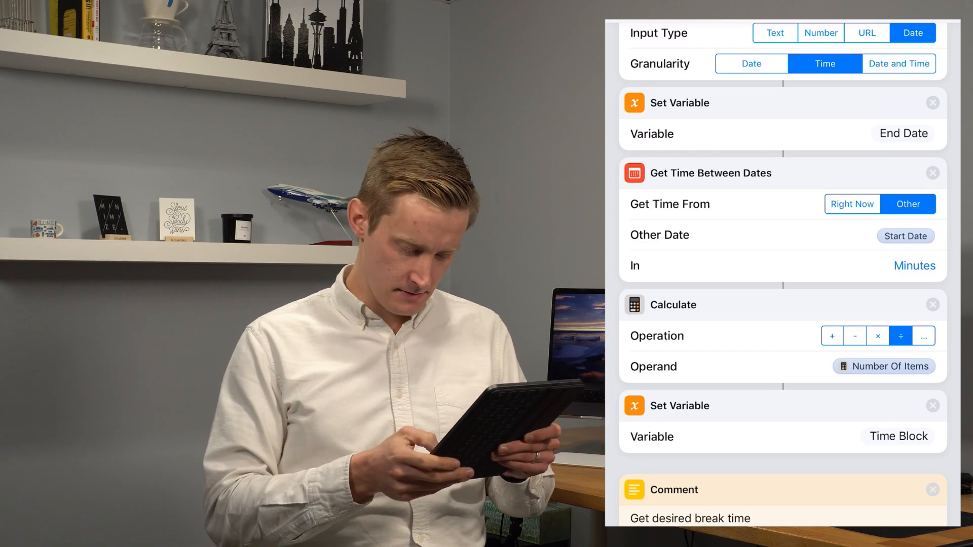
pyautogui.scroll(-3)
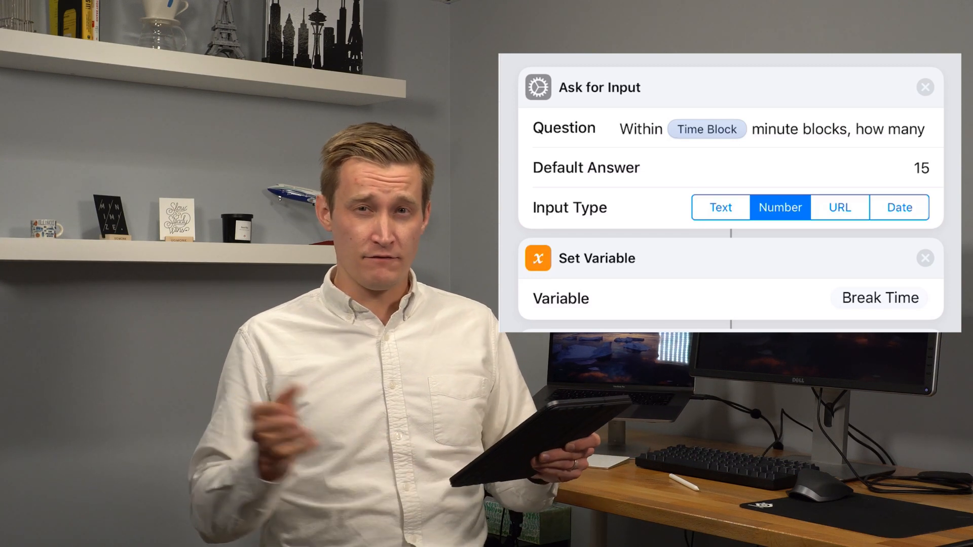
pyautogui.scroll(-3)
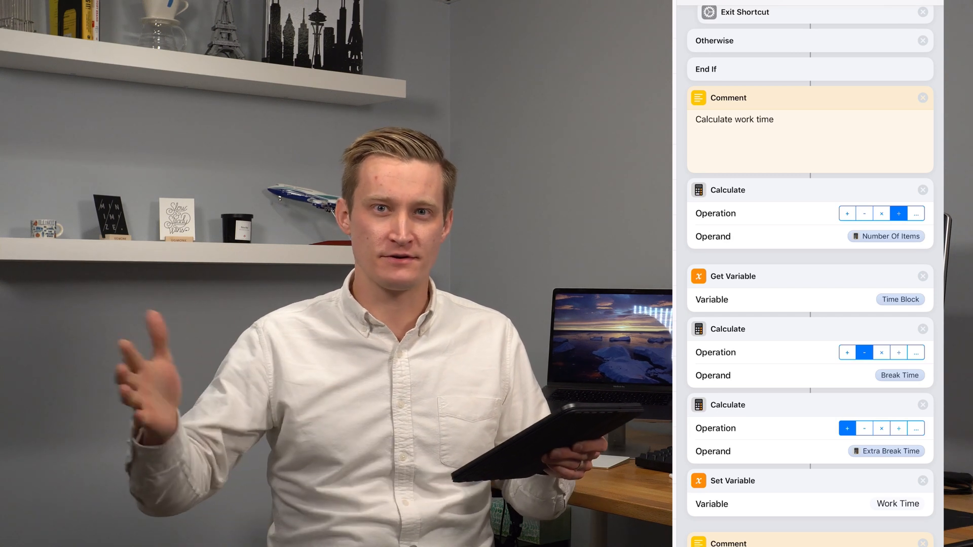
pyautogui.scroll(-3)
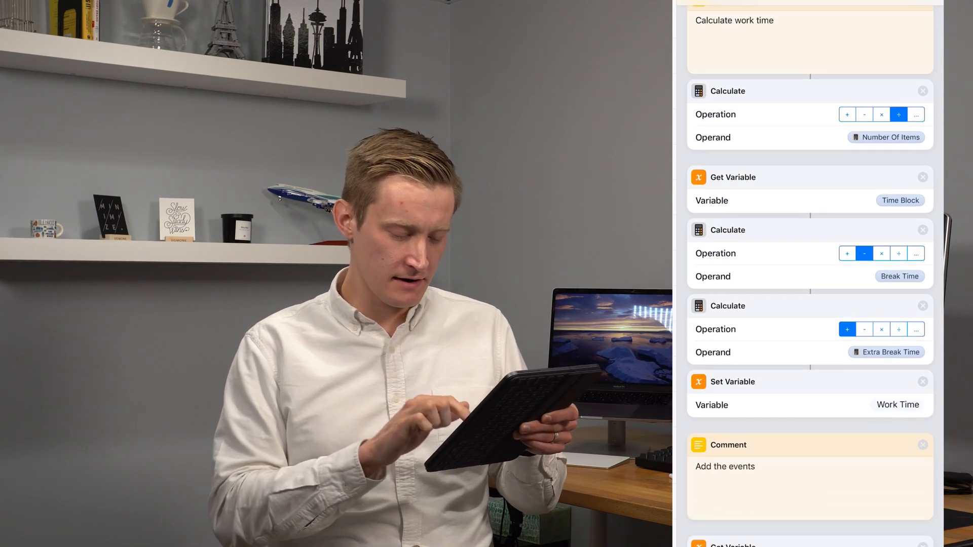
pyautogui.scroll(-3)
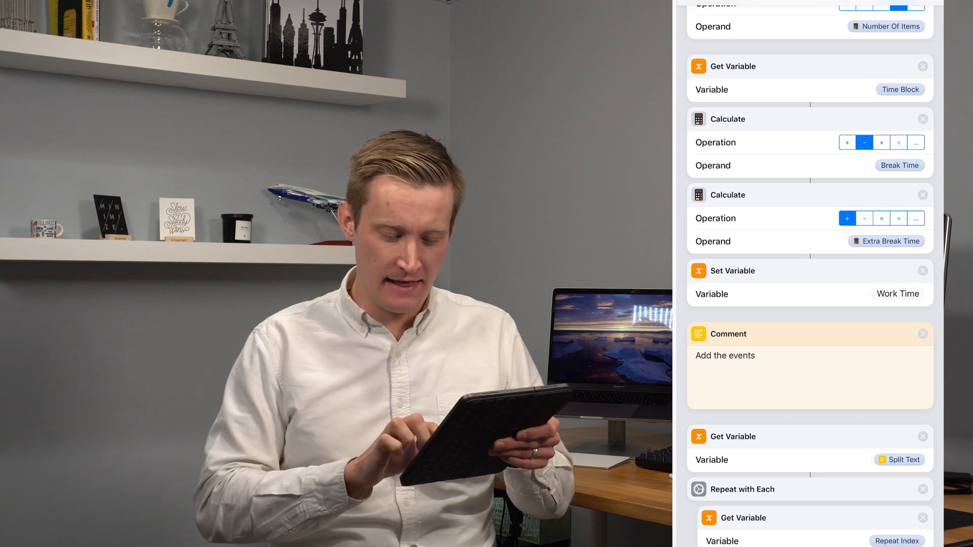
pyautogui.scroll(-3)
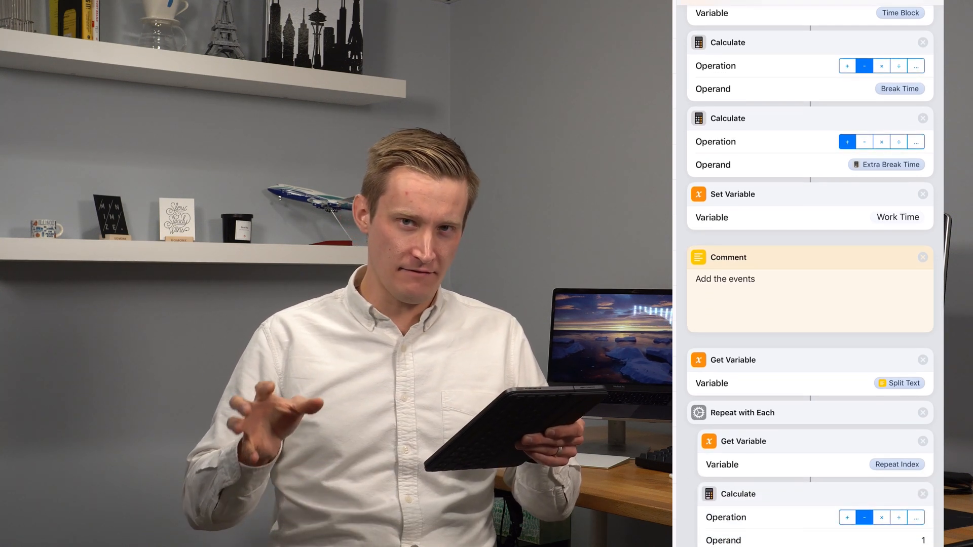
pyautogui.scroll(-3)
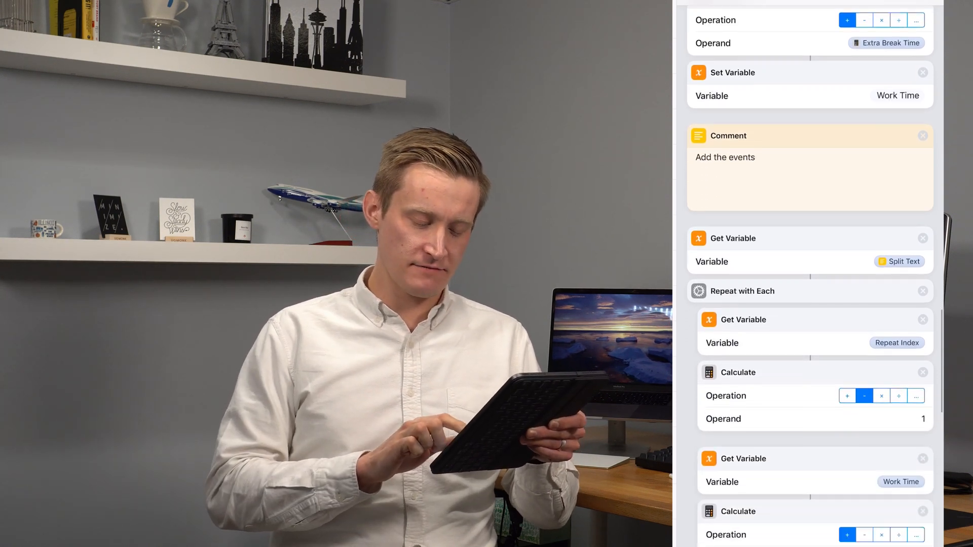
pyautogui.scroll(-3)
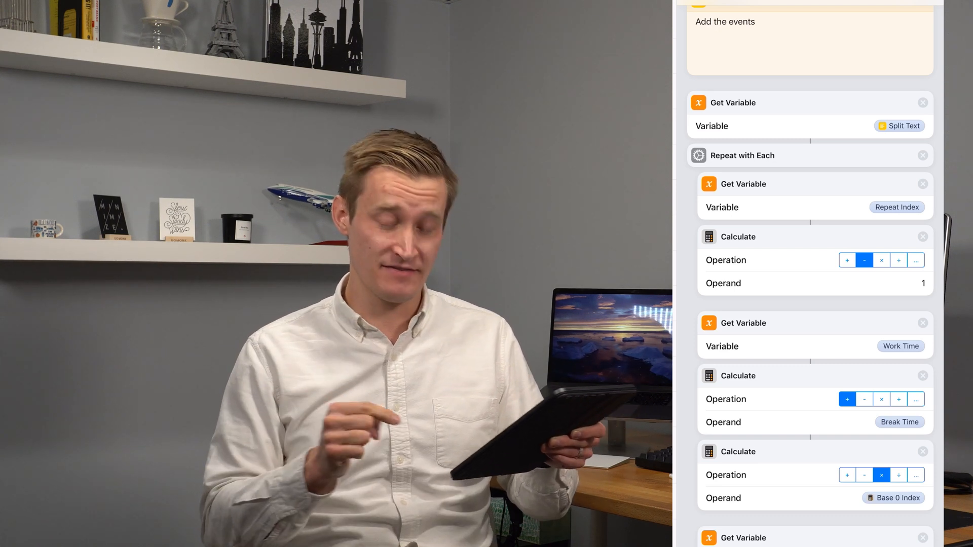
# Scroll to the Add New Event, End Repeat and Show in calendar actions
pyautogui.scroll(-3)
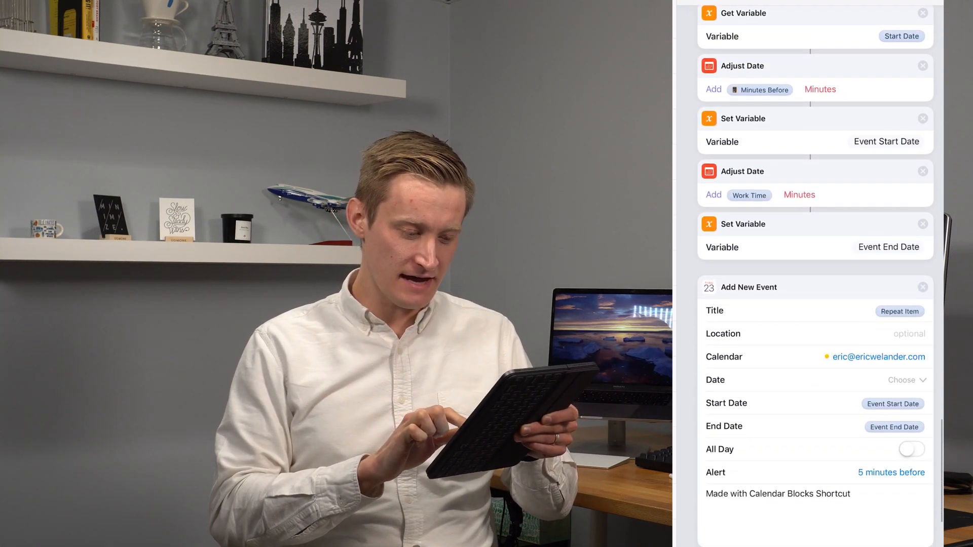
pyautogui.scroll(-3)
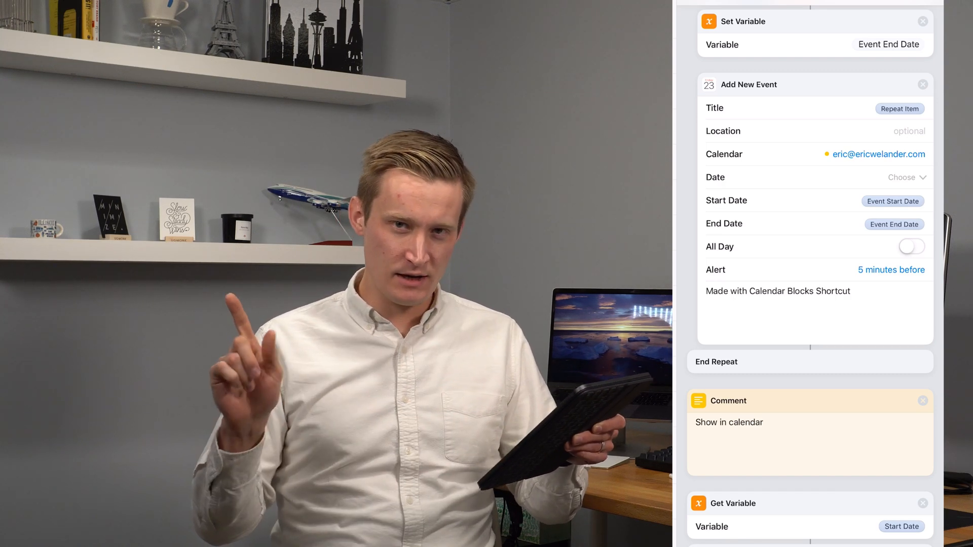
pyautogui.scroll(-3)
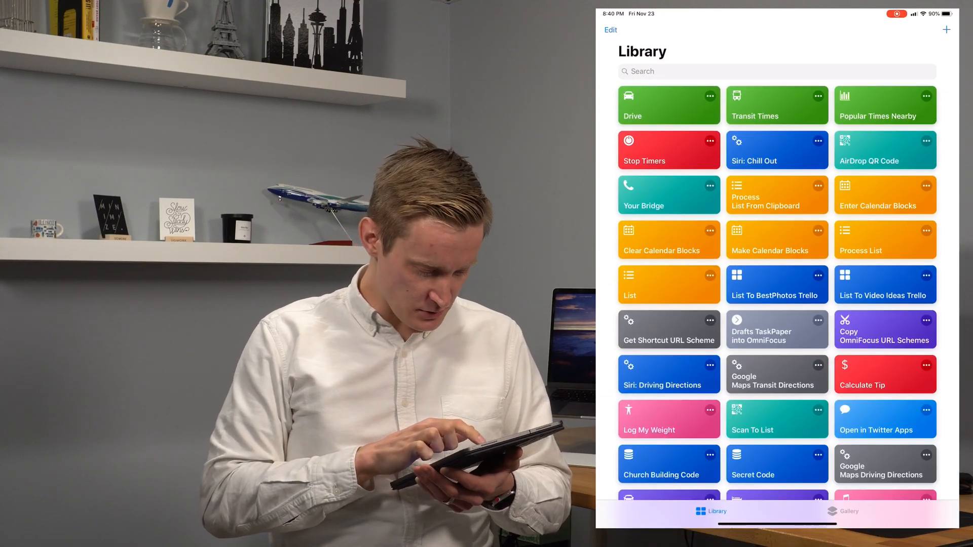
# Run Clear Calendar Blocks until it asks to remove 3 events
pyautogui.click(668, 240)
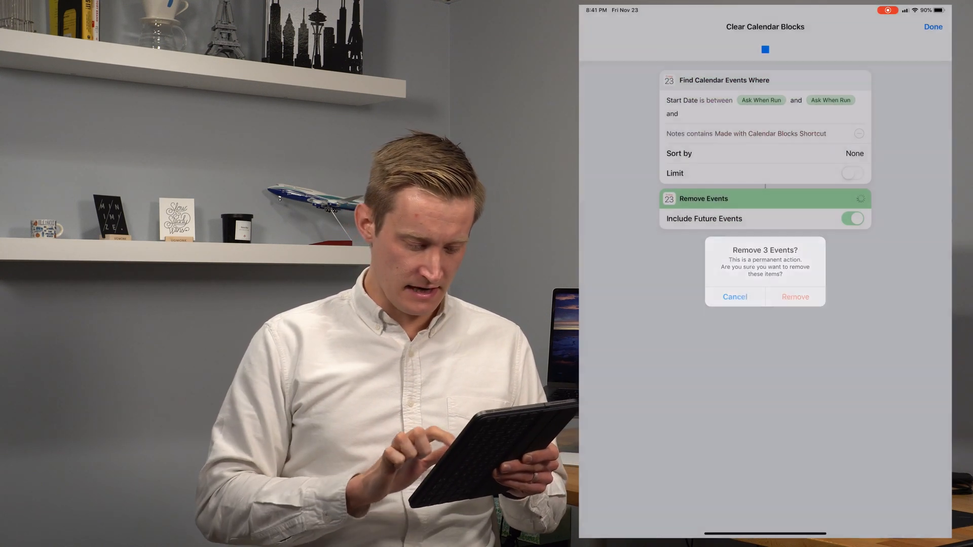
# Confirm removing the 3 calendar block events
pyautogui.click(735, 297)
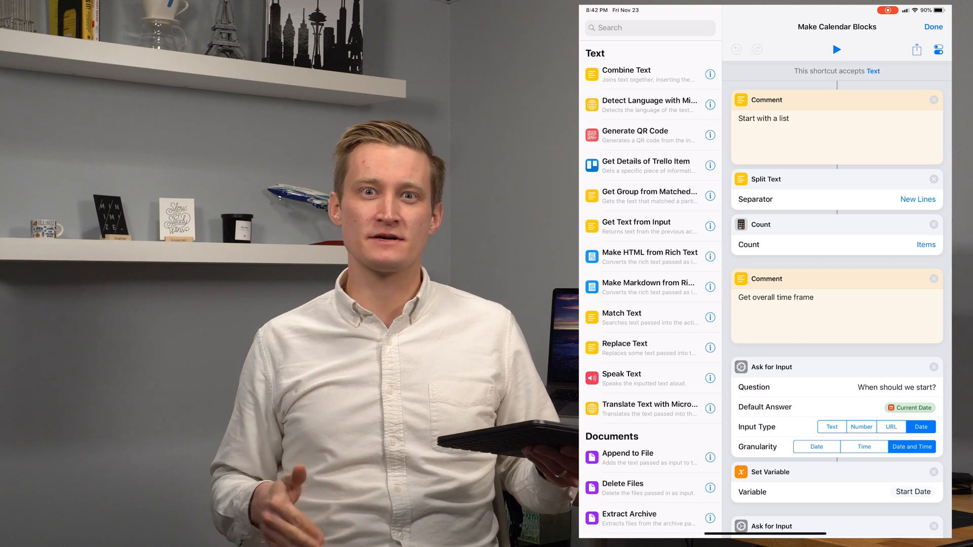
# Return to the Library and open Enter Calendar Blocks for editing
pyautogui.click(934, 27)
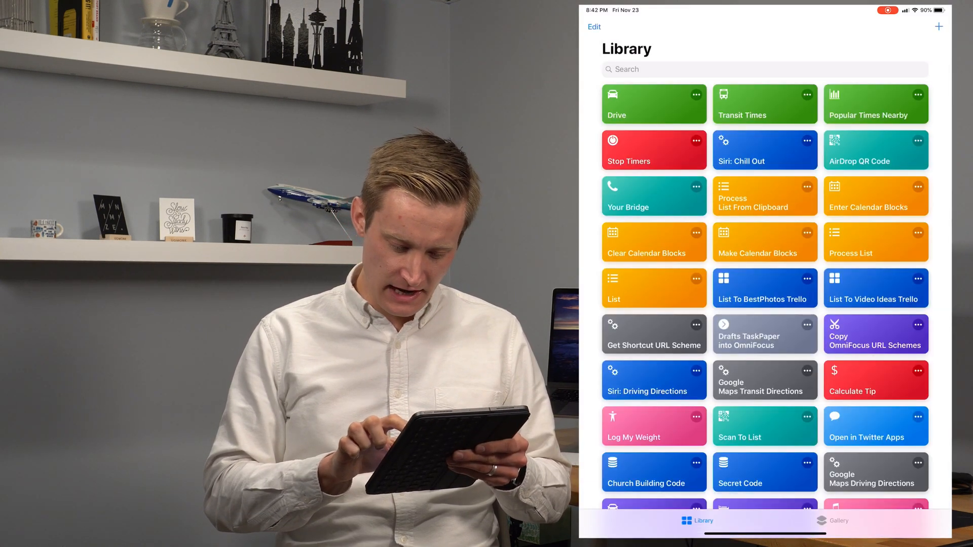
pyautogui.click(876, 196)
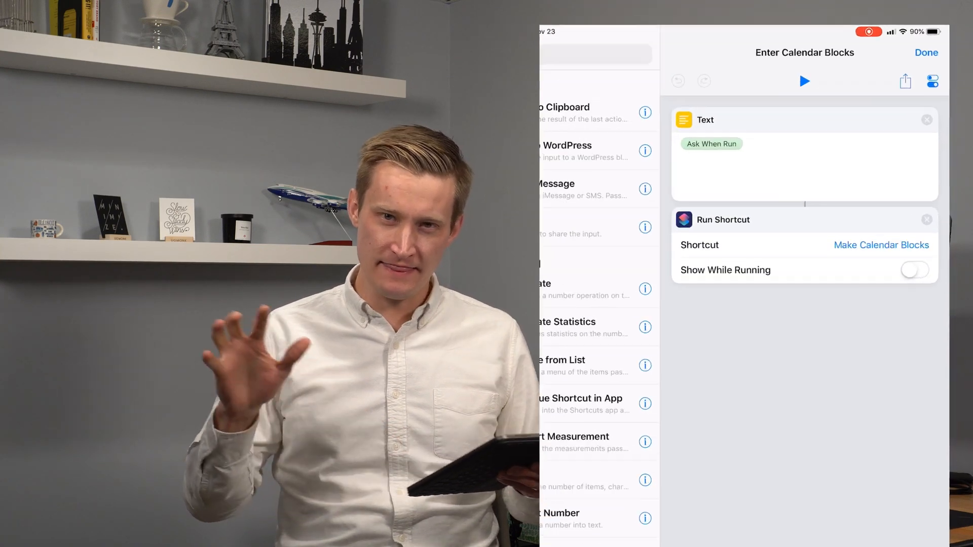